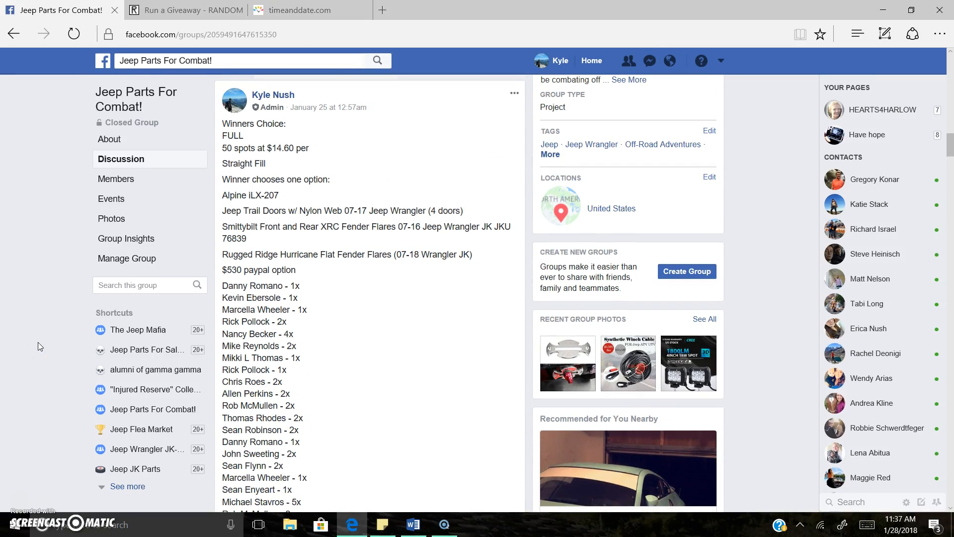
# Step: Comment 'ehhhh why not..... LIVE' on the group giveaway post to announce the draw
pyautogui.scroll(-3)
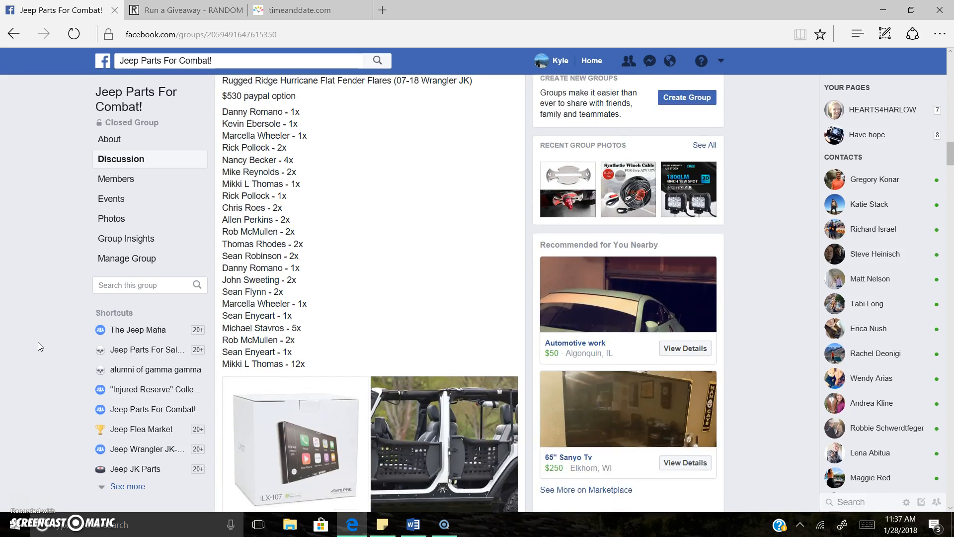
pyautogui.scroll(-3)
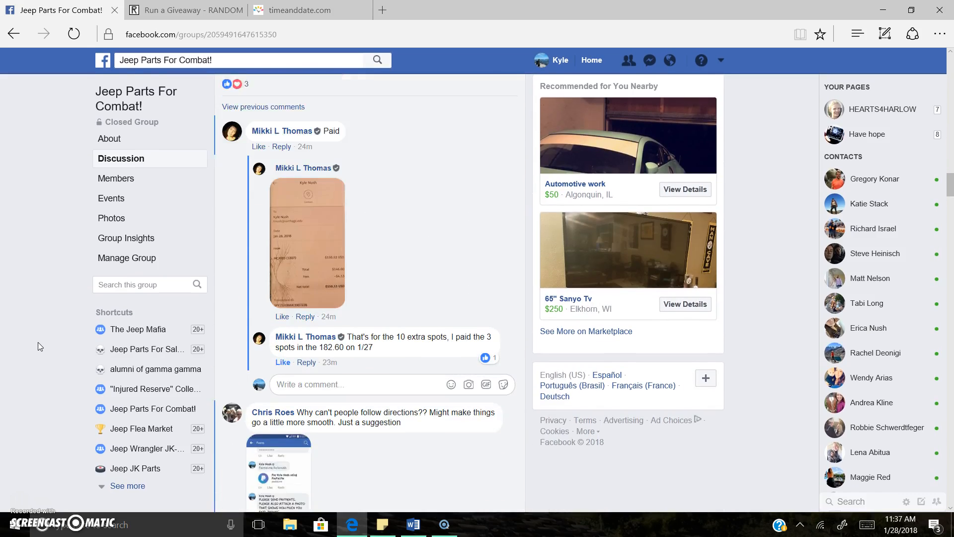
pyautogui.scroll(-3)
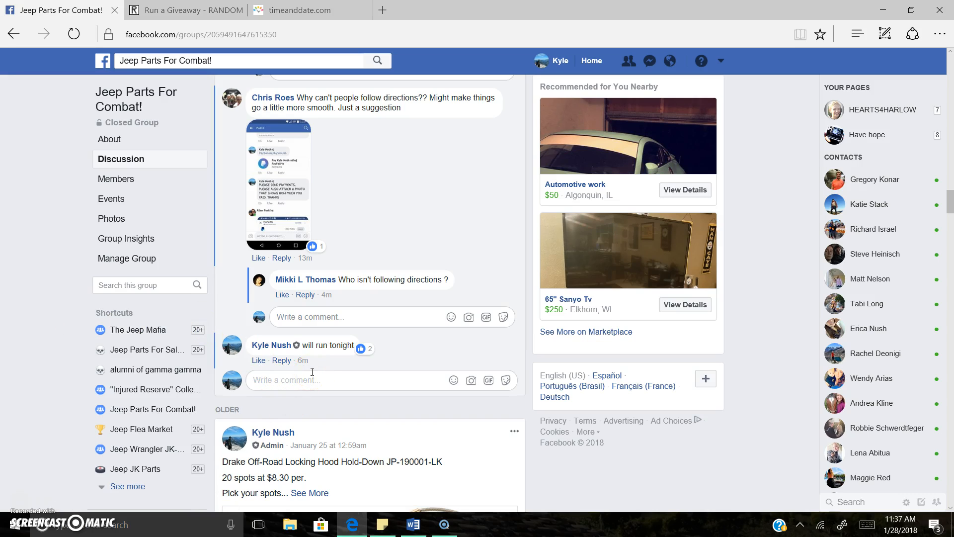
pyautogui.write('ehhhh why not...')
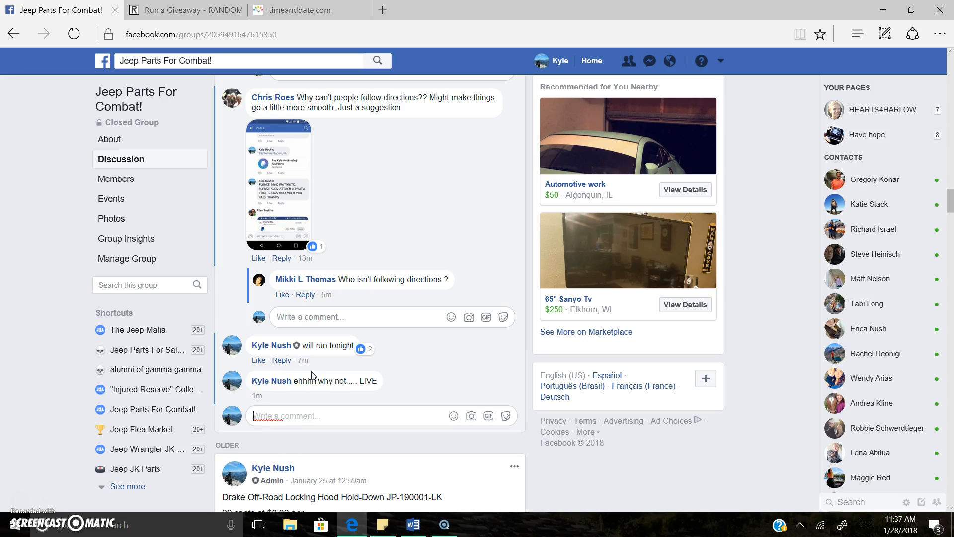
# Step: Check the current Chicago time (11:36 am) on timeanddate.com, then return to the Facebook post
pyautogui.click(298, 10)
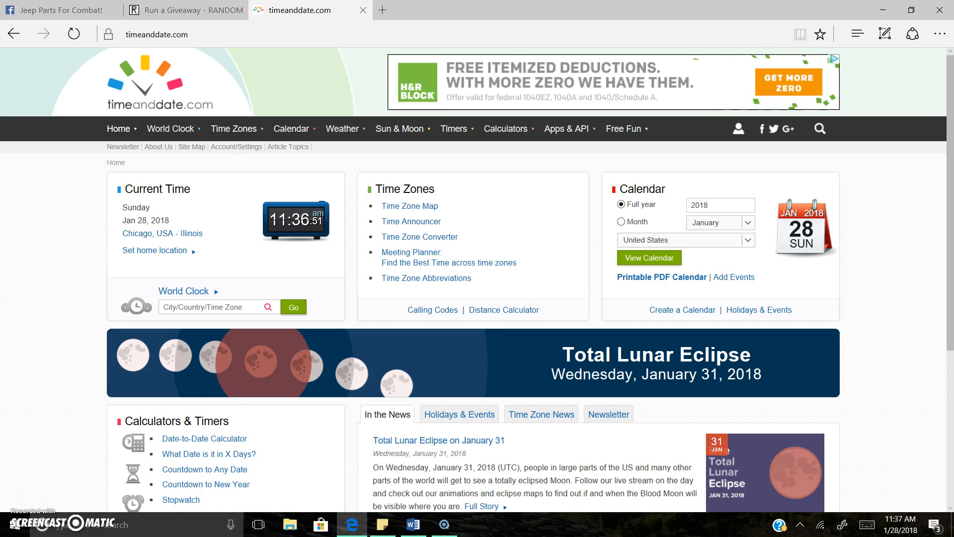
pyautogui.moveTo(59, 10)
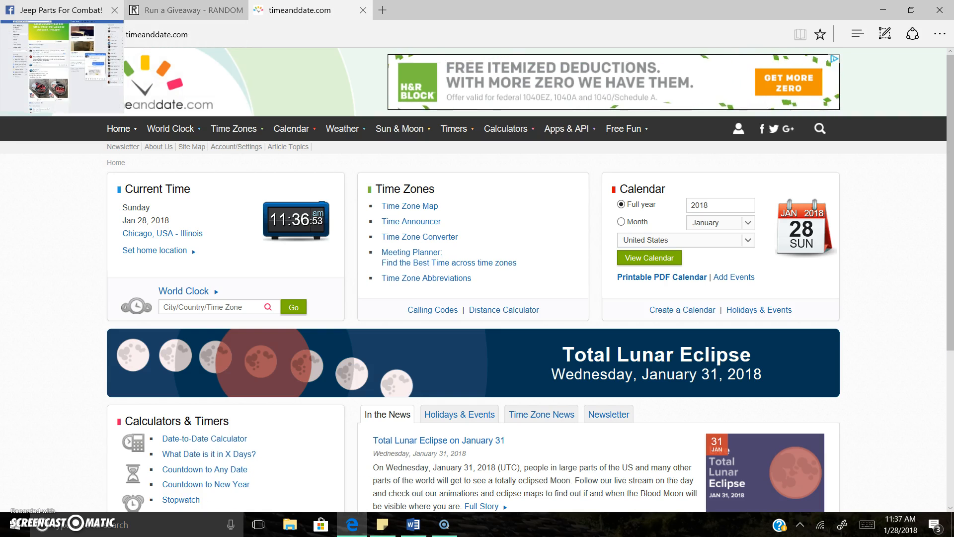
pyautogui.click(58, 10)
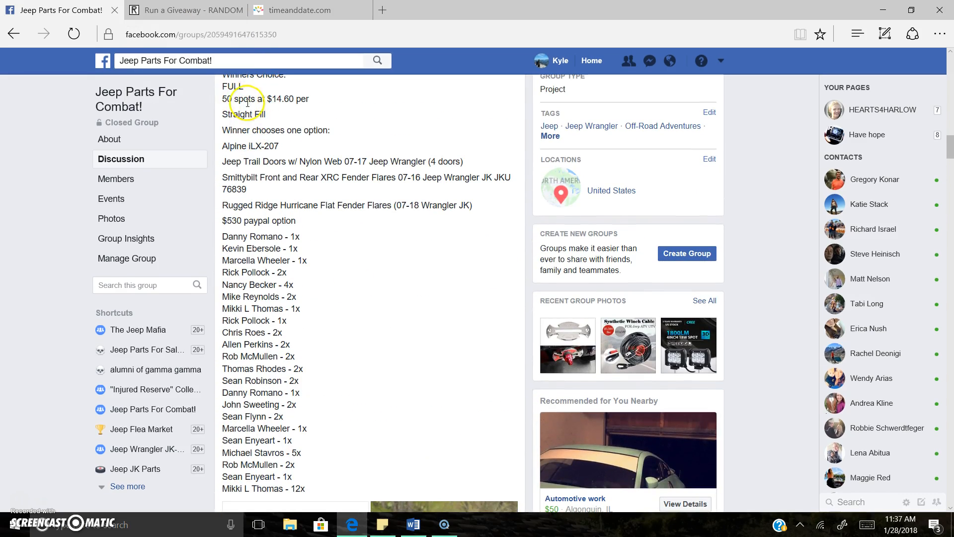
# Step: Copy the selected entrant names, one line per spot, from the Word document
pyautogui.click(413, 524)
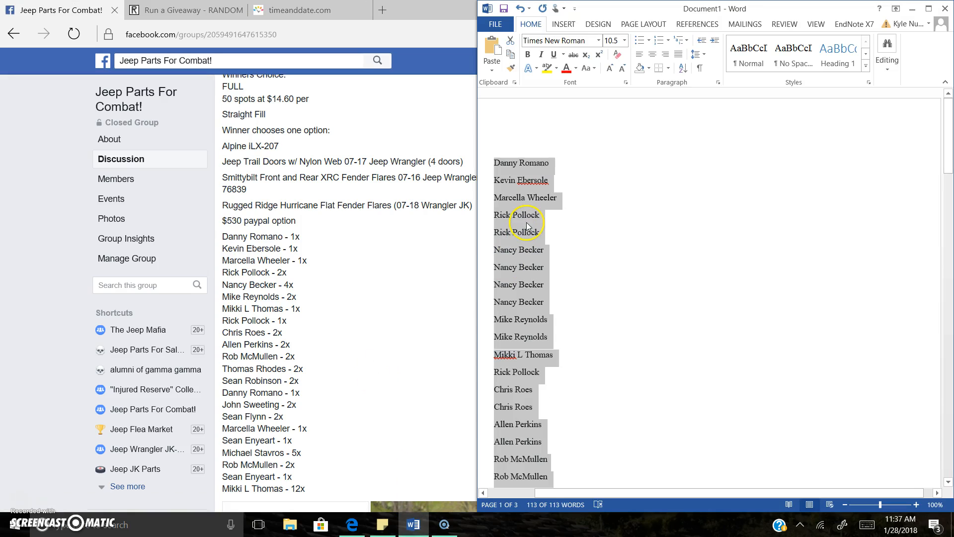
pyautogui.rightClick(527, 227)
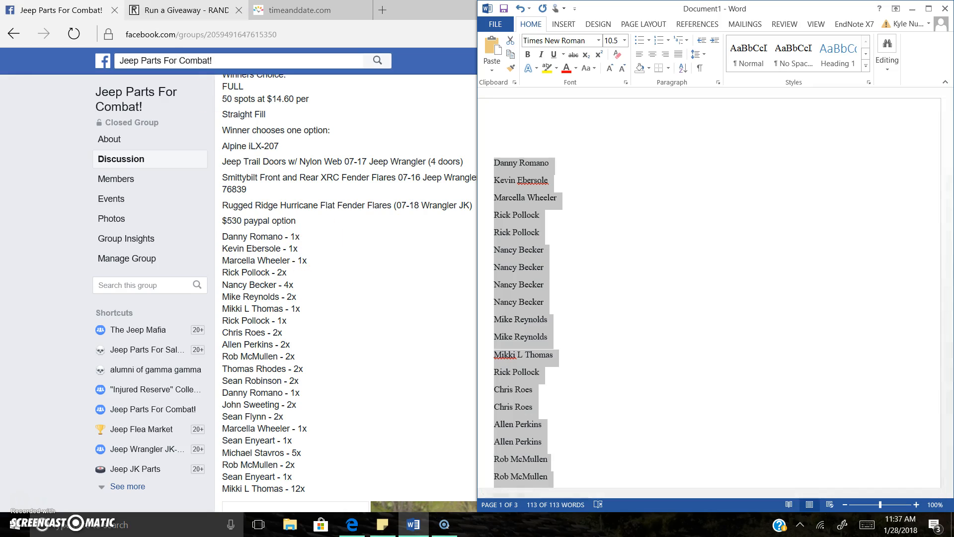
pyautogui.click(183, 10)
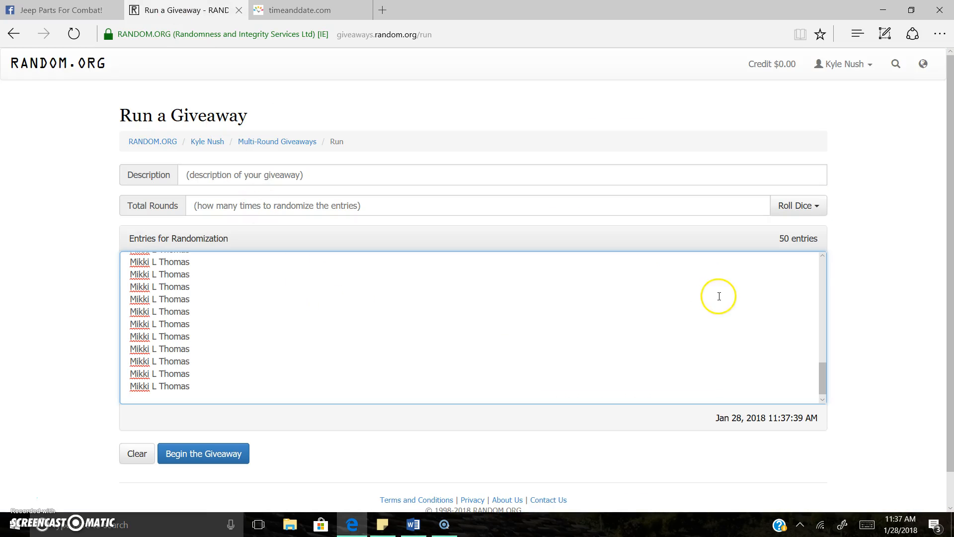
# Step: Check all 50 pasted entries in the randomization box, then bring back the Facebook spot list
pyautogui.scroll(3)
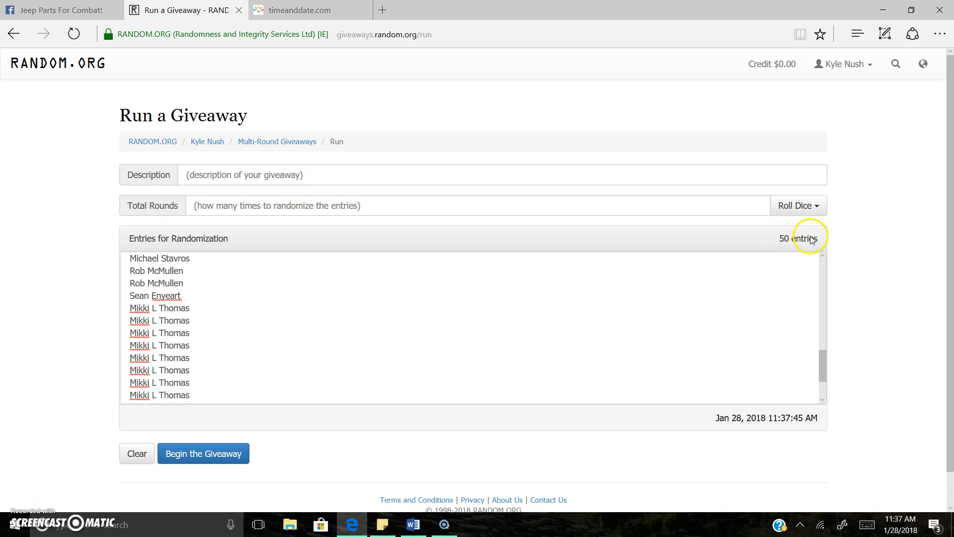
pyautogui.scroll(3)
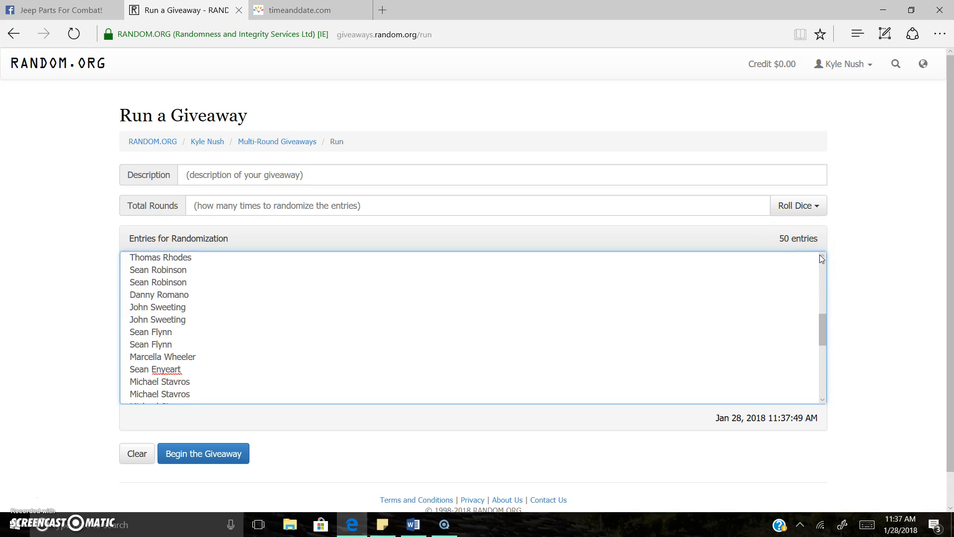
pyautogui.scroll(3)
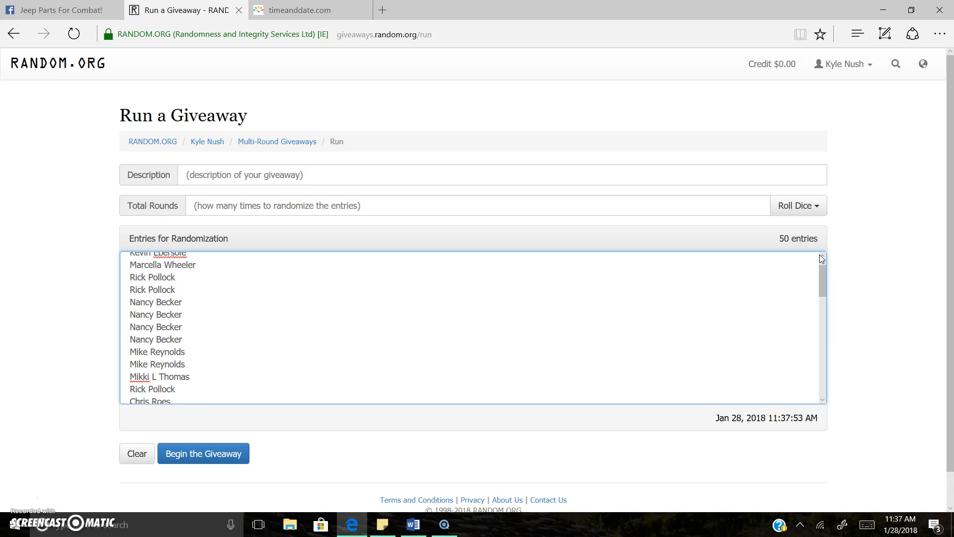
pyautogui.scroll(3)
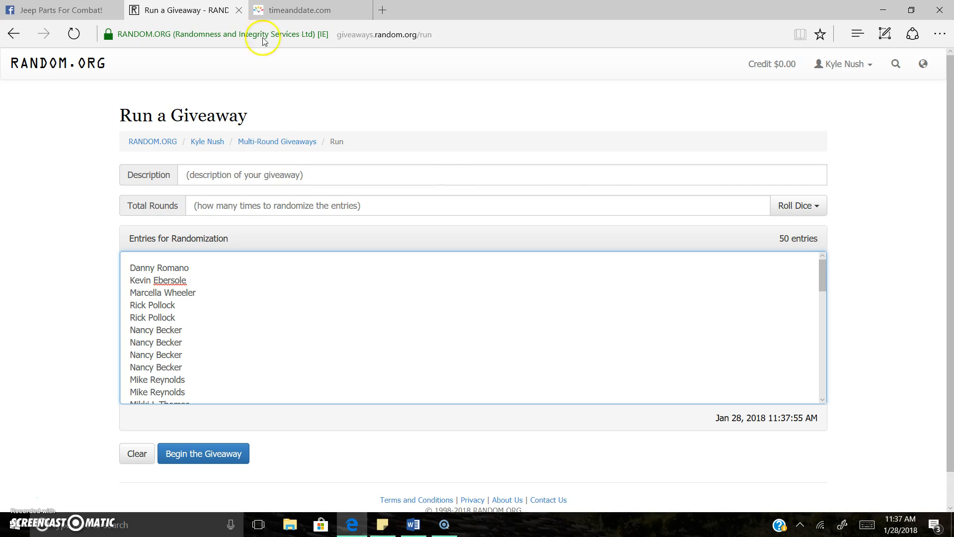
pyautogui.click(58, 10)
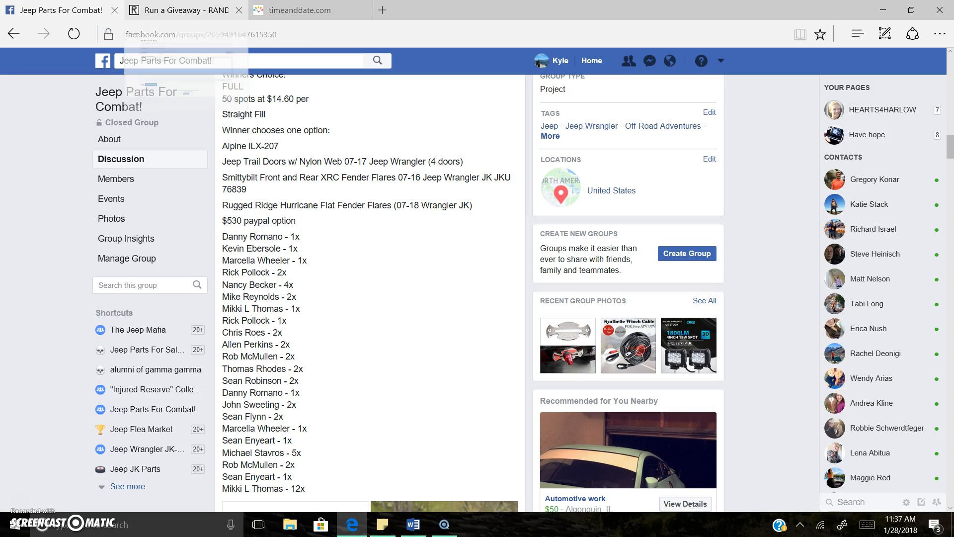
pyautogui.scroll(3)
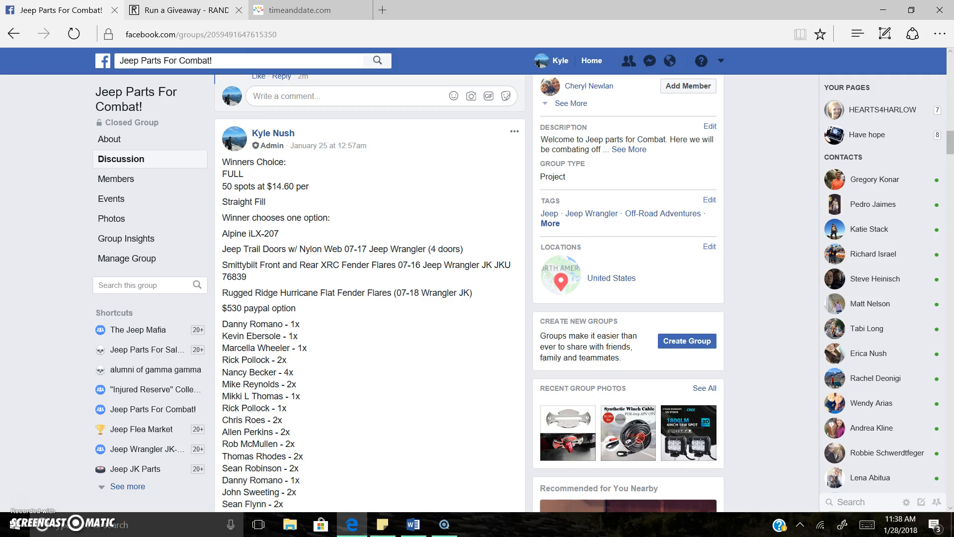
# Step: Describe the giveaway as 'WINNERS CHOICE 50 SPOTTER'
pyautogui.click(182, 10)
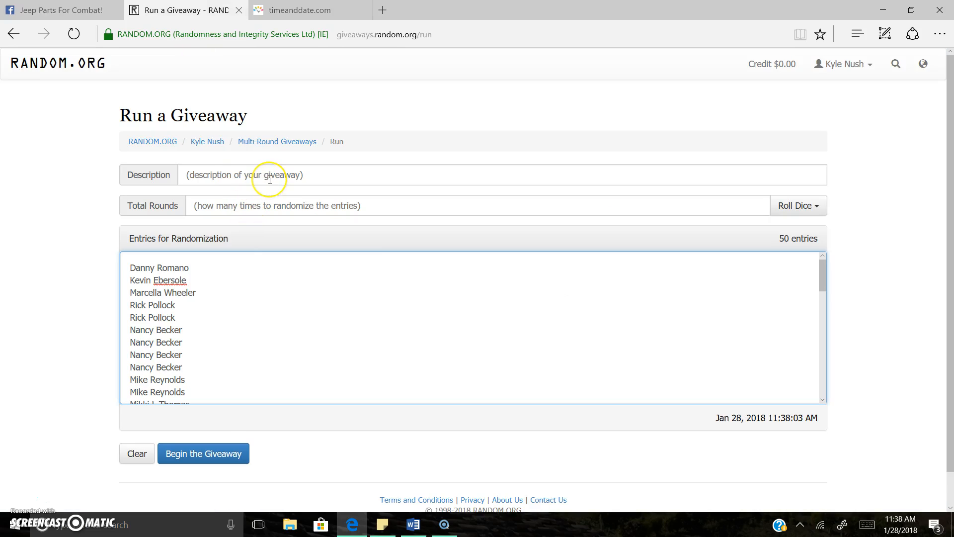
pyautogui.write('WINNERS')
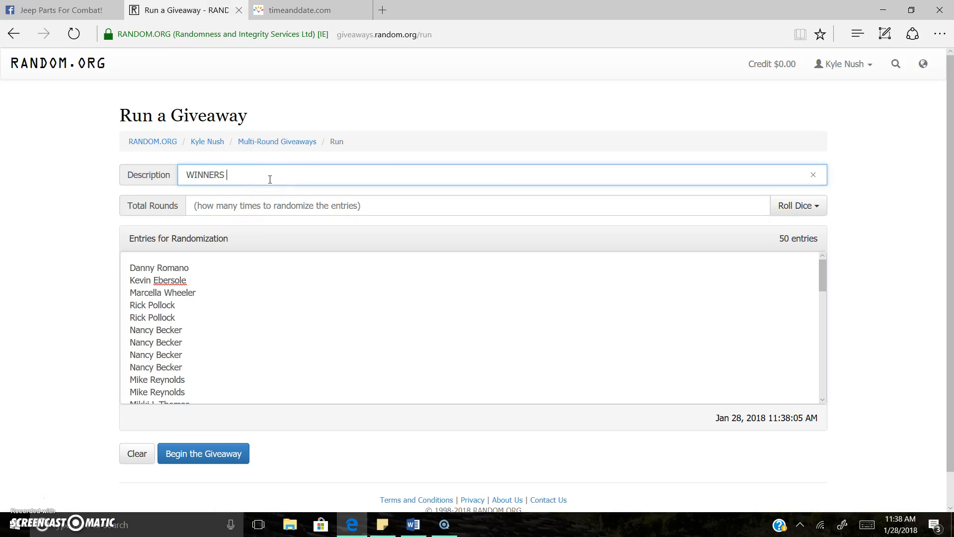
pyautogui.write('CHOICE 50 SPOTTE')
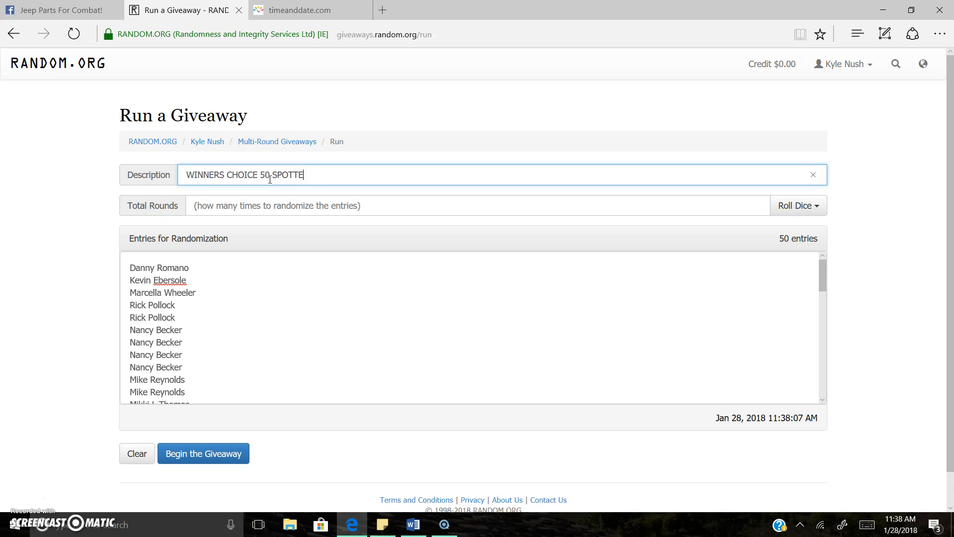
pyautogui.write('R')
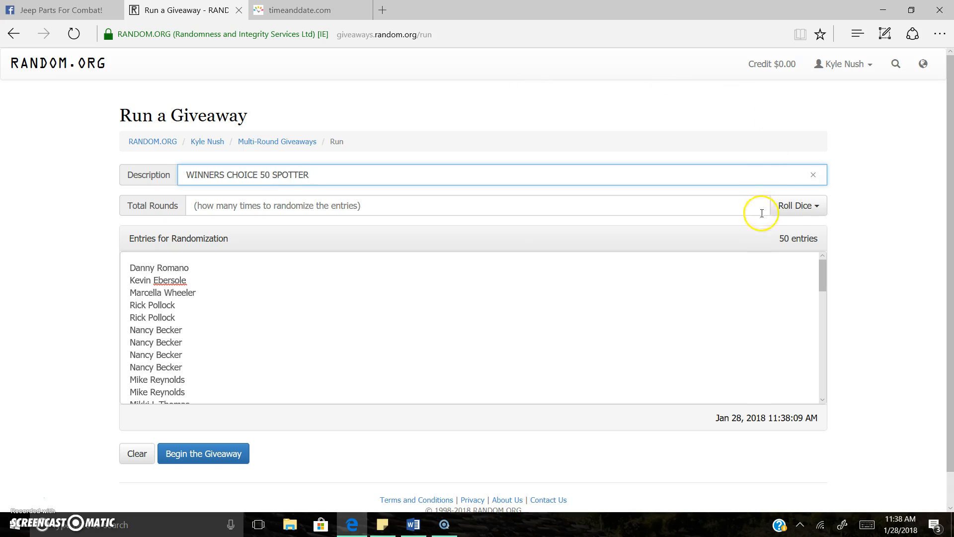
# Step: Roll dice for 7 total rounds and begin the giveaway into round 1
pyautogui.click(795, 205)
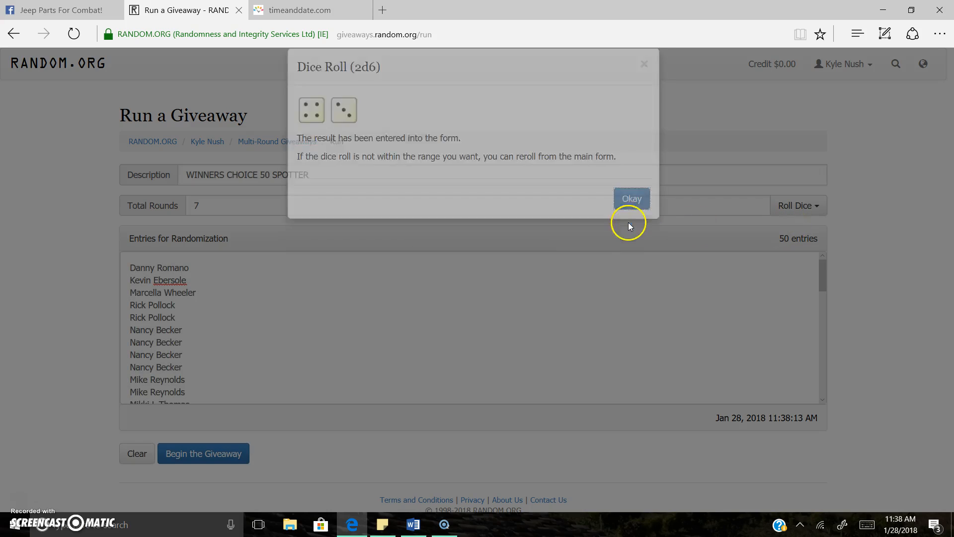
pyautogui.click(302, 10)
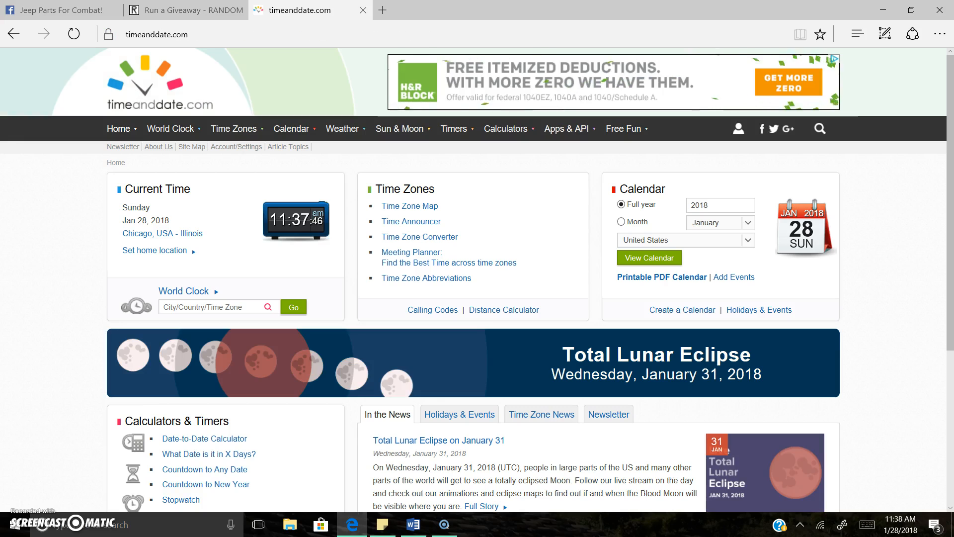
pyautogui.click(180, 10)
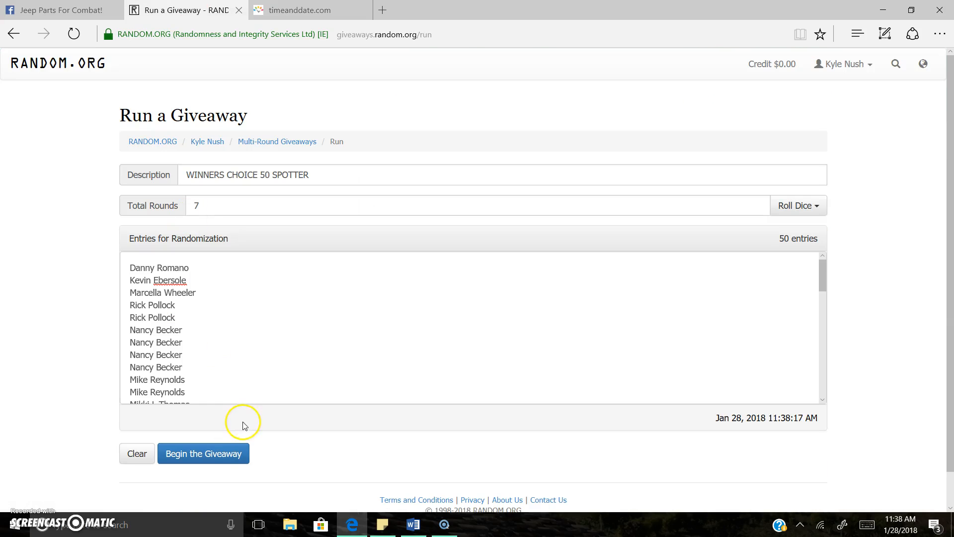
pyautogui.click(203, 453)
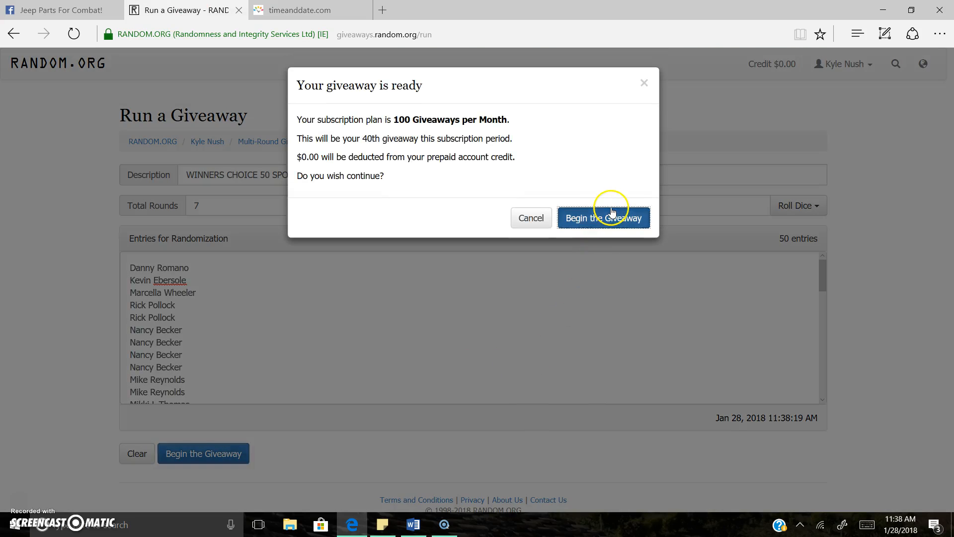
pyautogui.click(602, 217)
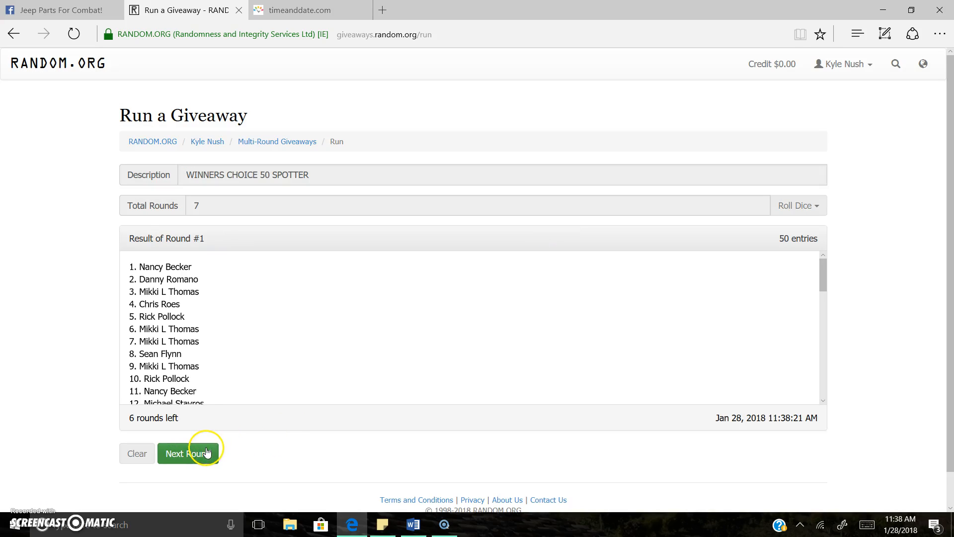
# Step: Run the giveaway rounds 2 through 6, leaving one round remaining
pyautogui.click(188, 453)
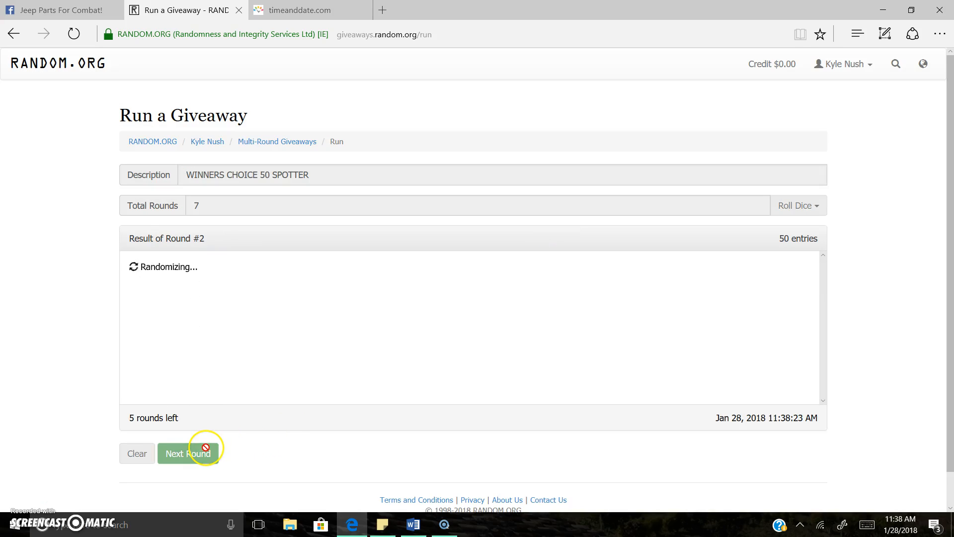
pyautogui.click(188, 453)
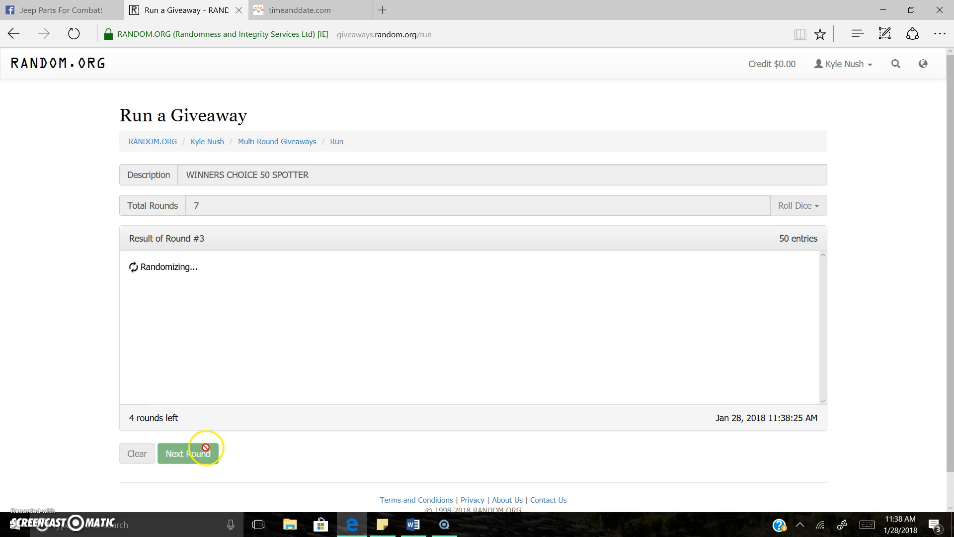
pyautogui.click(188, 453)
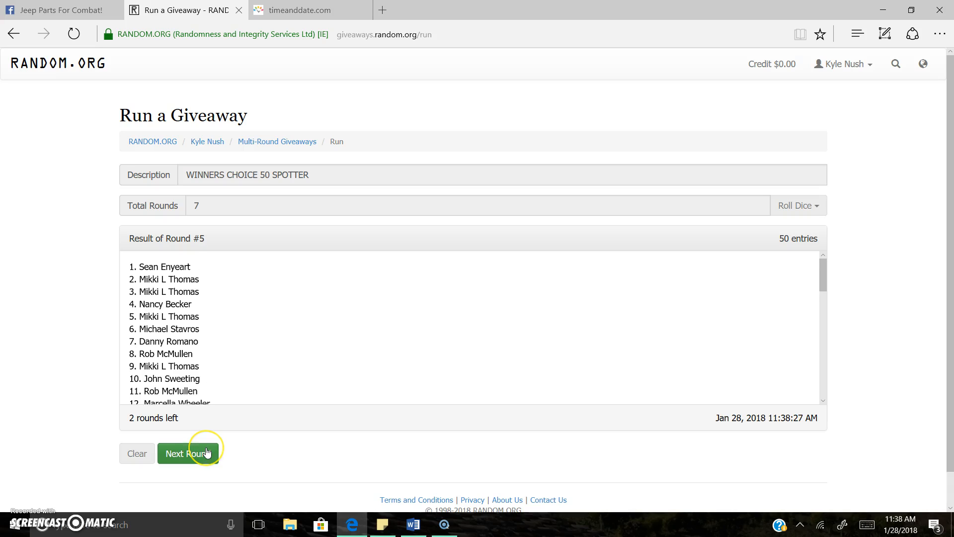
pyautogui.click(188, 453)
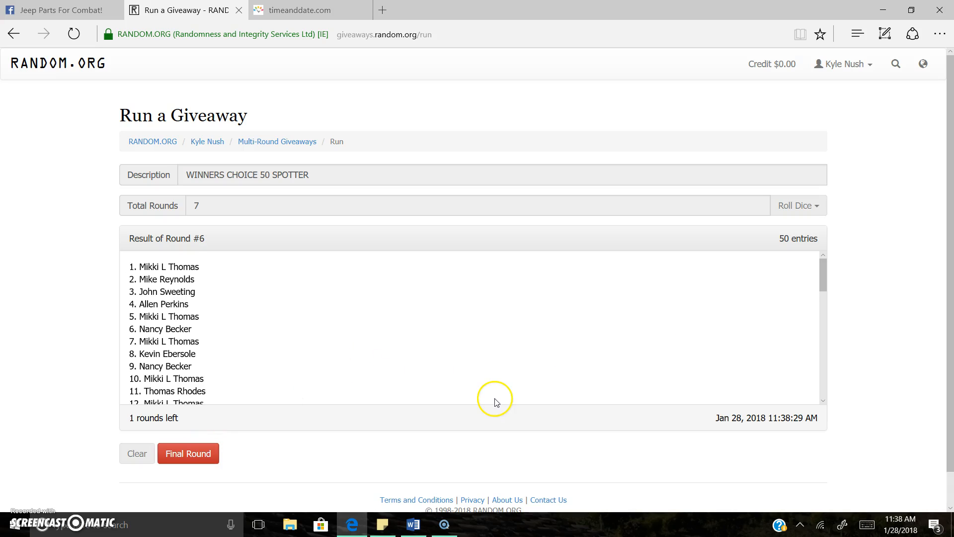
pyautogui.scroll(-3)
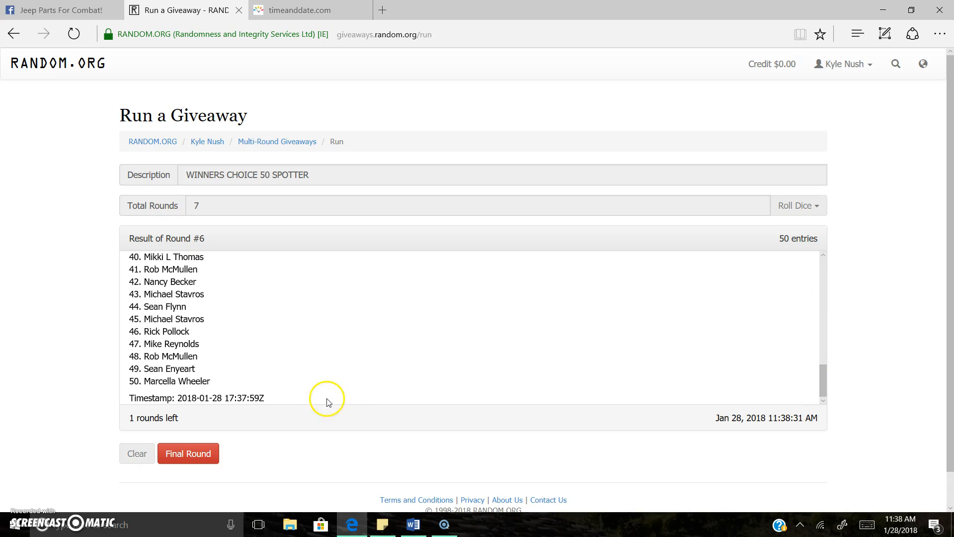
pyautogui.moveTo(128, 398)
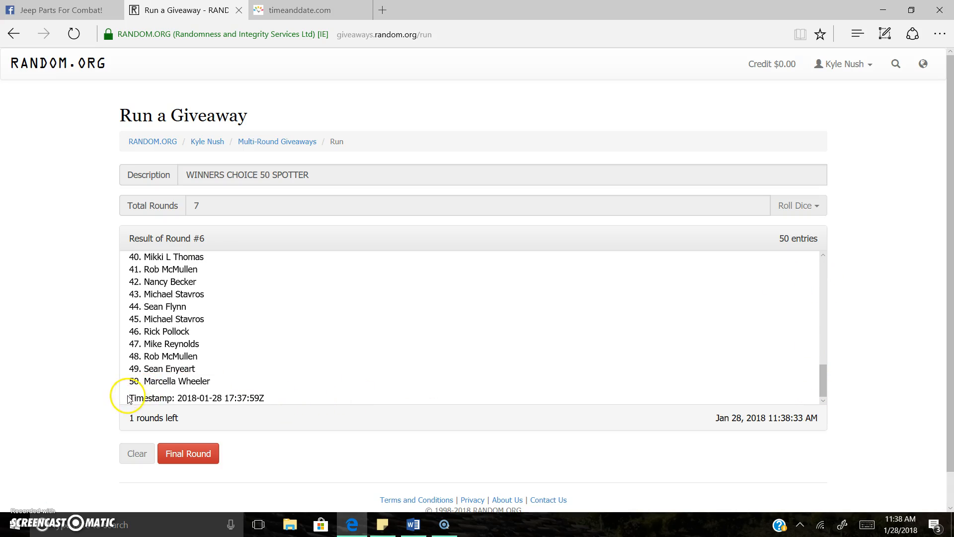
pyautogui.doubleClick(195, 398)
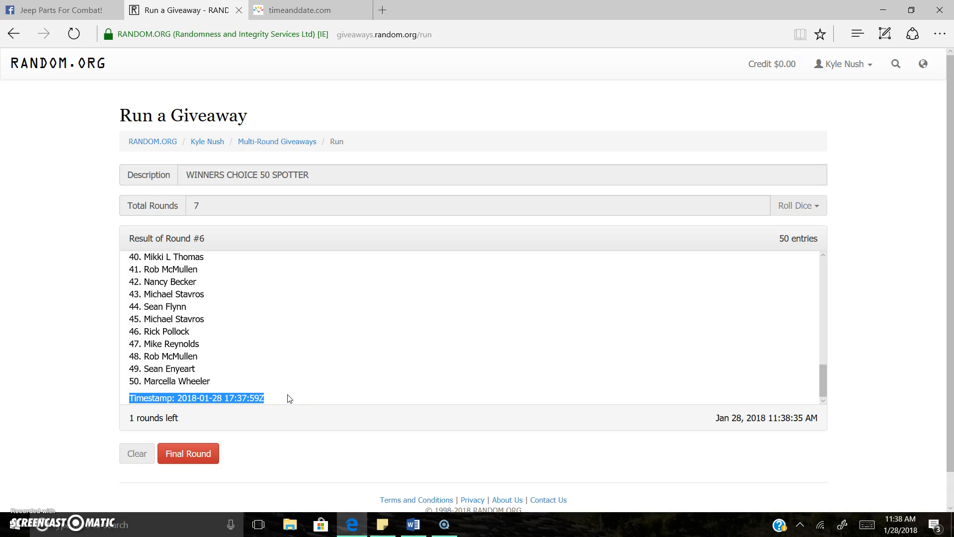
pyautogui.click(57, 10)
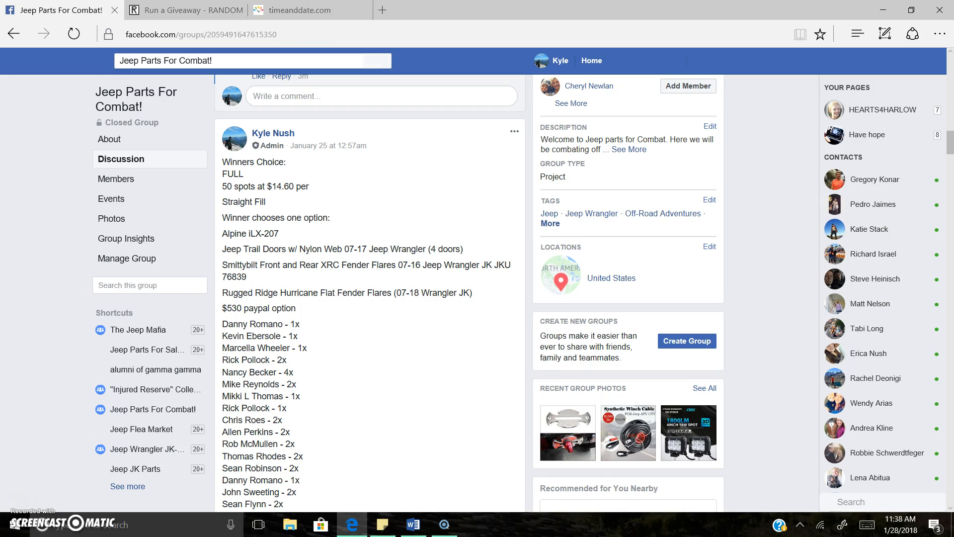
# Step: Post the round 6 timestamp comment, recheck the time, and run the final round 7
pyautogui.scroll(-3)
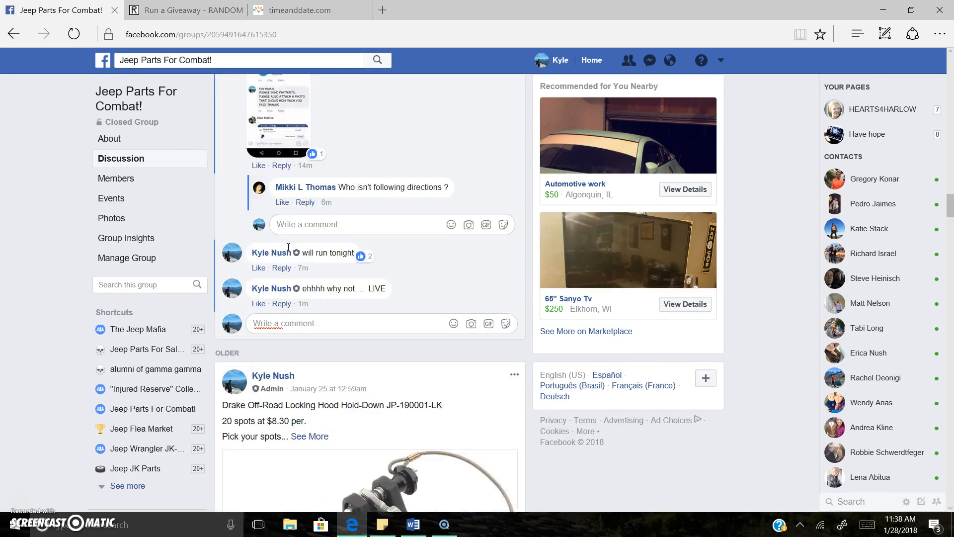
pyautogui.scroll(3)
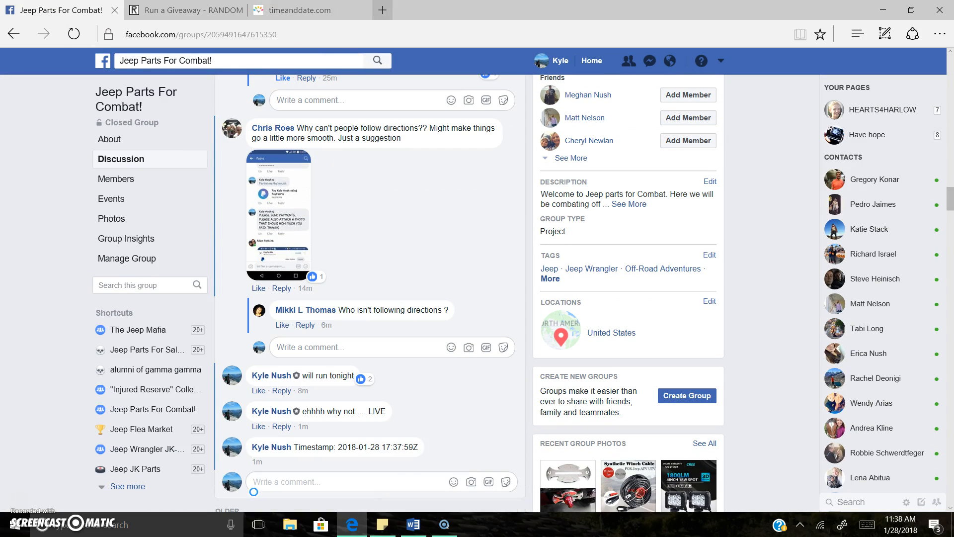
pyautogui.click(310, 10)
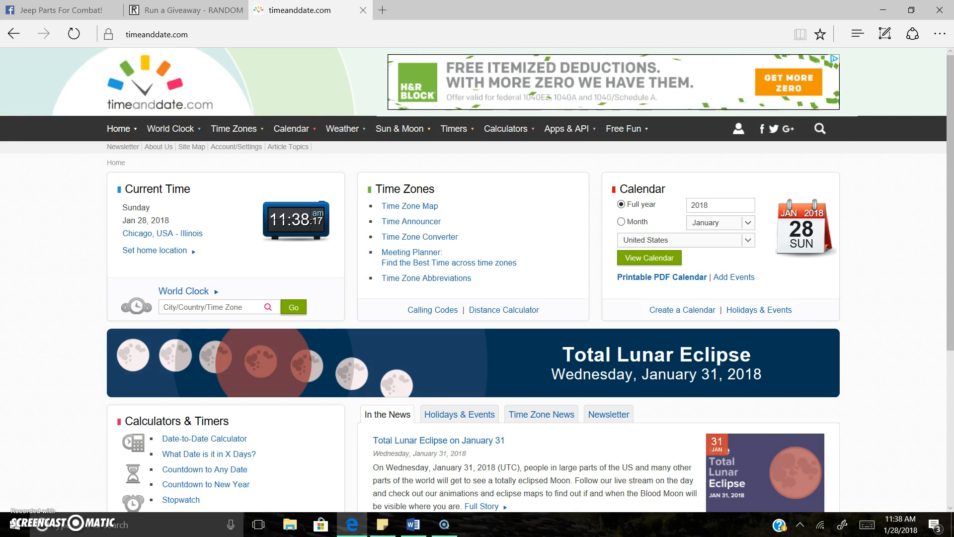
pyautogui.click(186, 10)
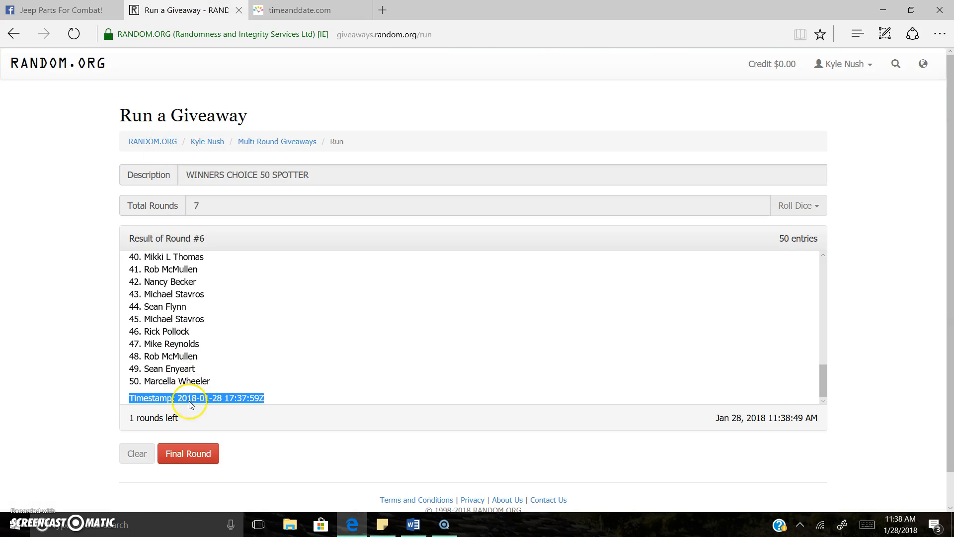
pyautogui.click(188, 453)
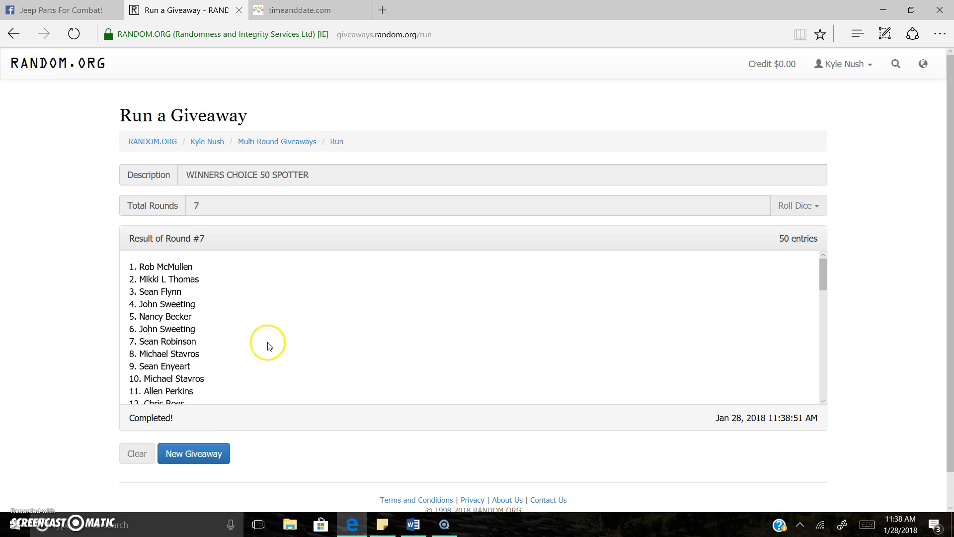
pyautogui.moveTo(163, 272)
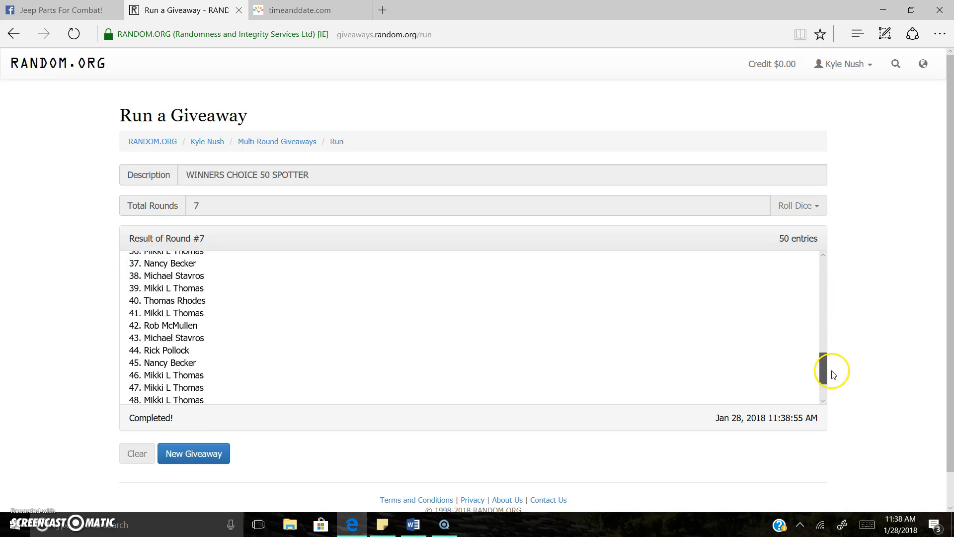
pyautogui.scroll(-3)
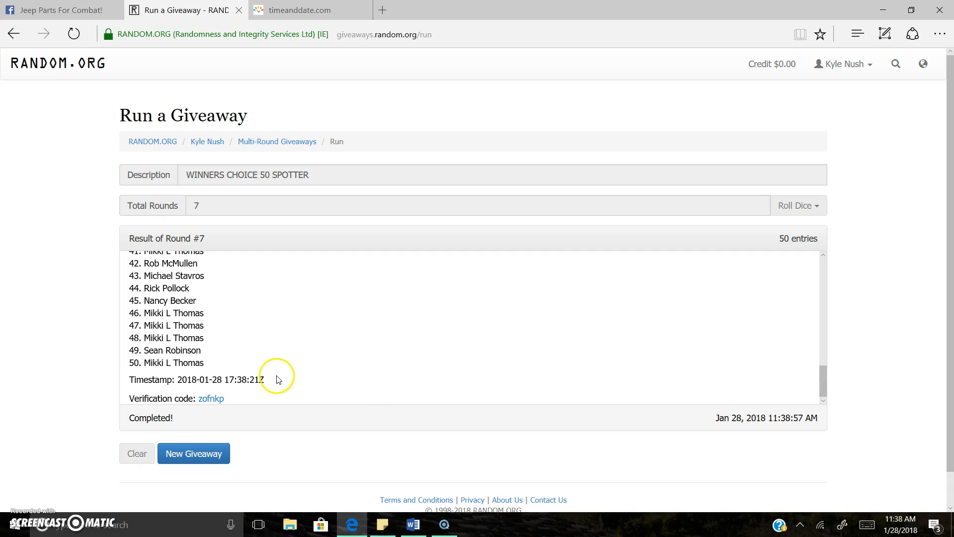
pyautogui.tripleClick(195, 378)
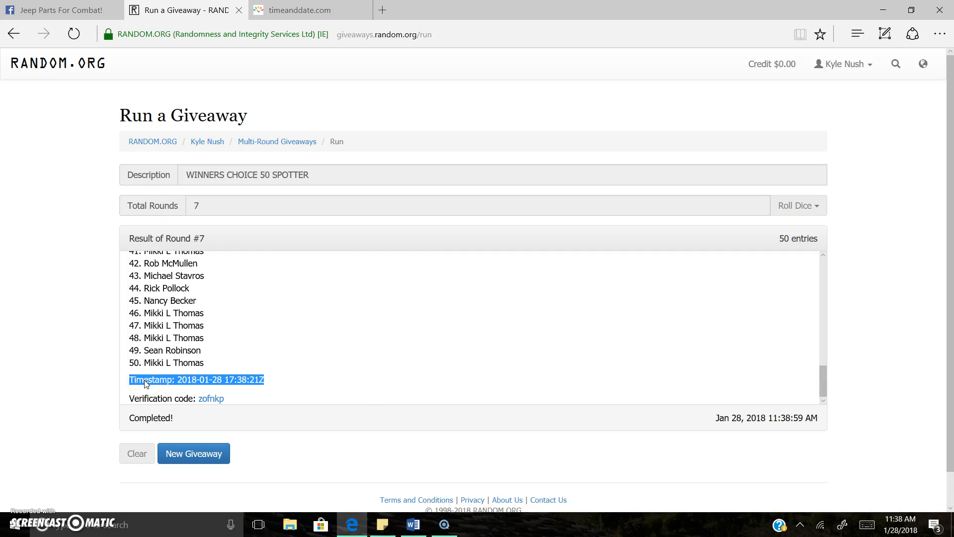
pyautogui.click(58, 10)
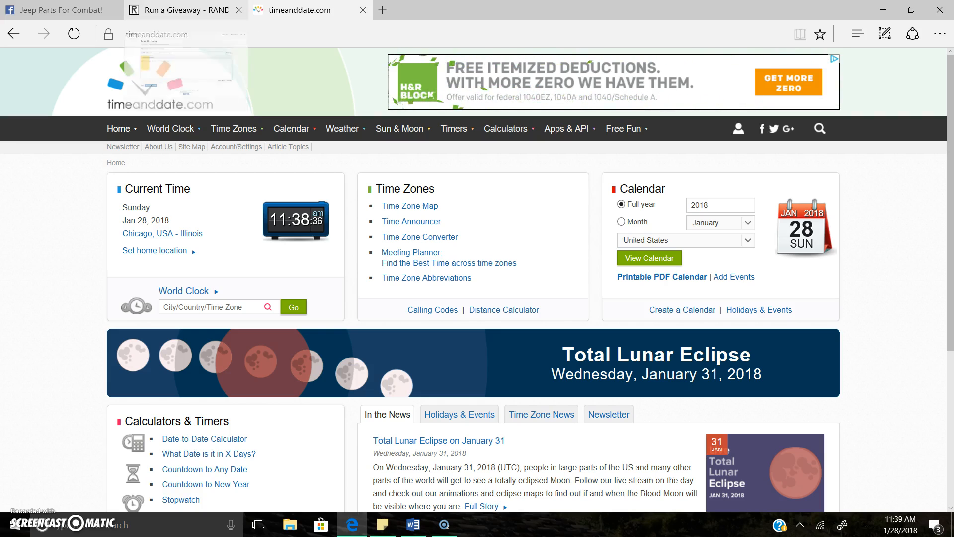
pyautogui.click(178, 10)
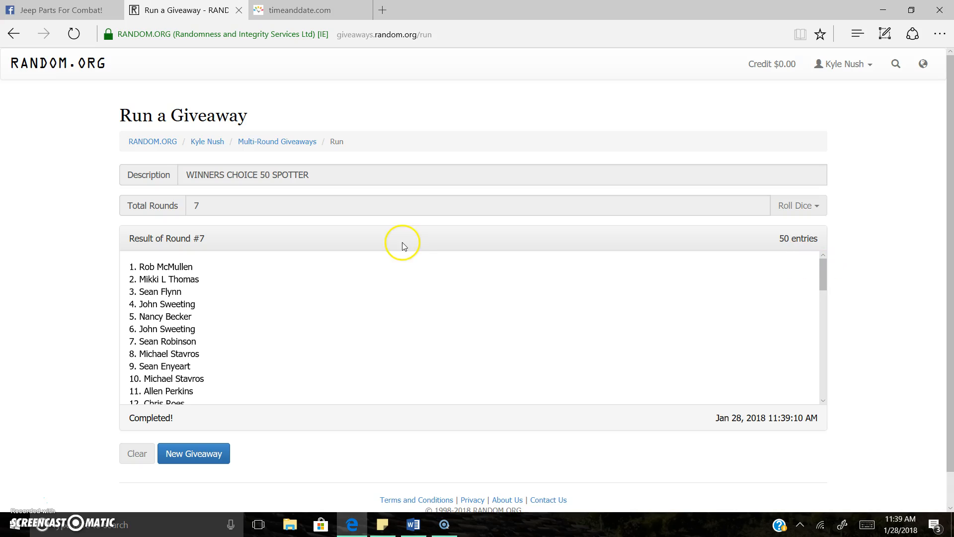
pyautogui.moveTo(191, 249)
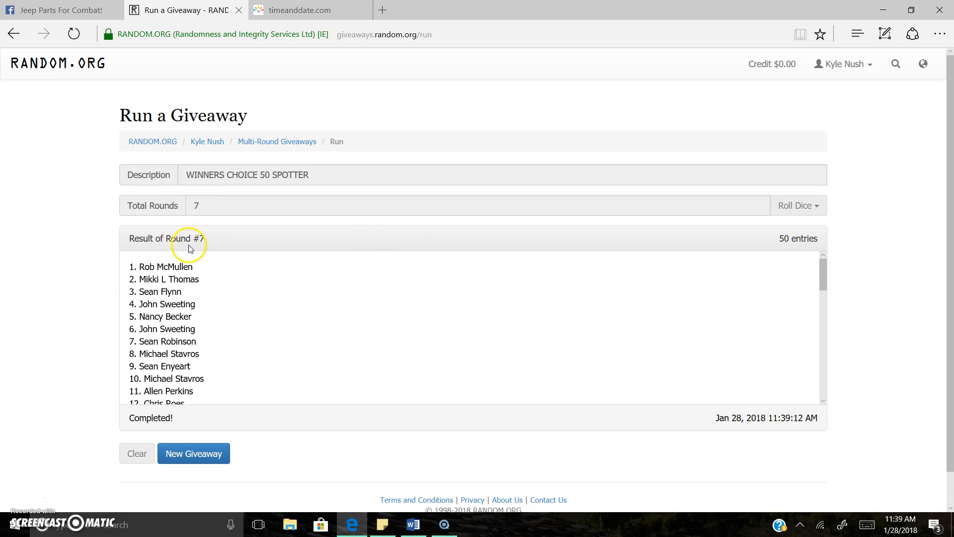
pyautogui.moveTo(600, 321)
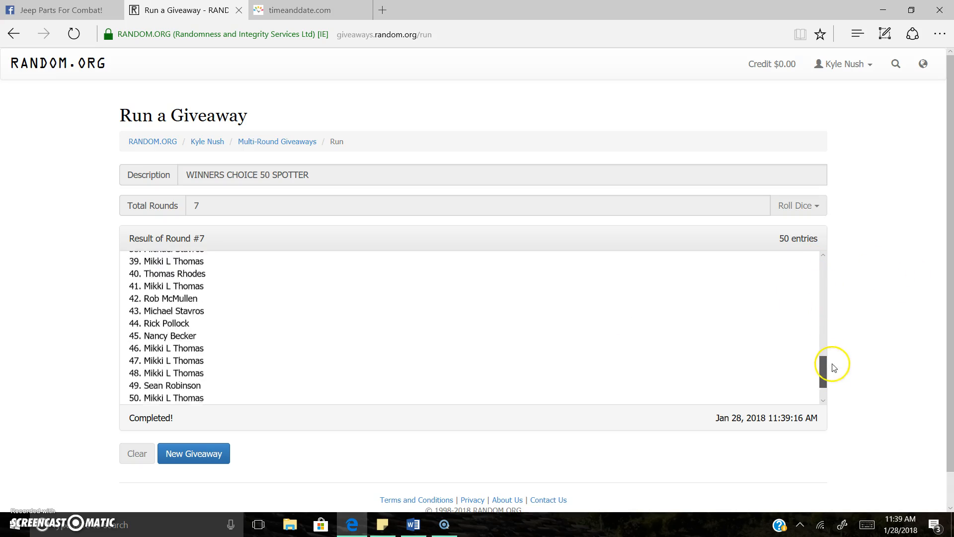
pyautogui.scroll(-3)
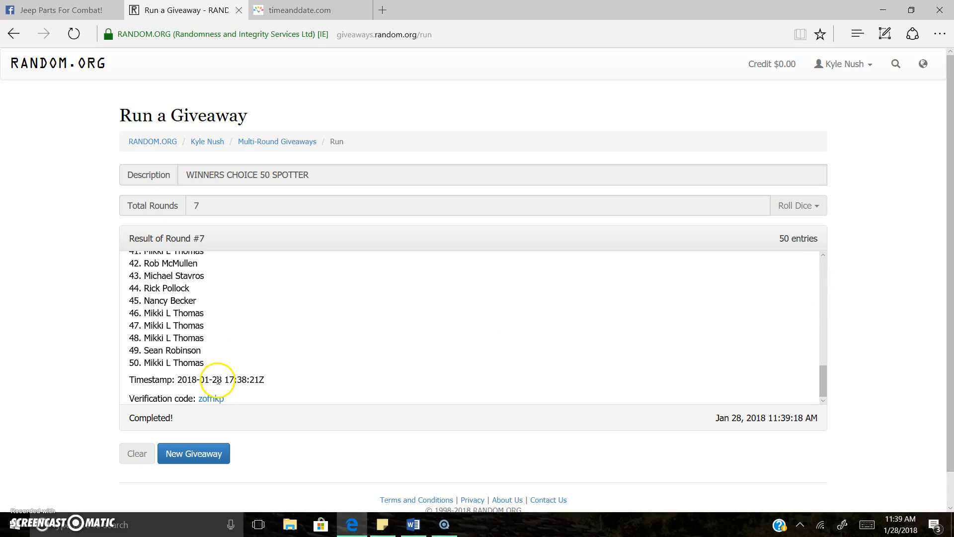
pyautogui.moveTo(92, 8)
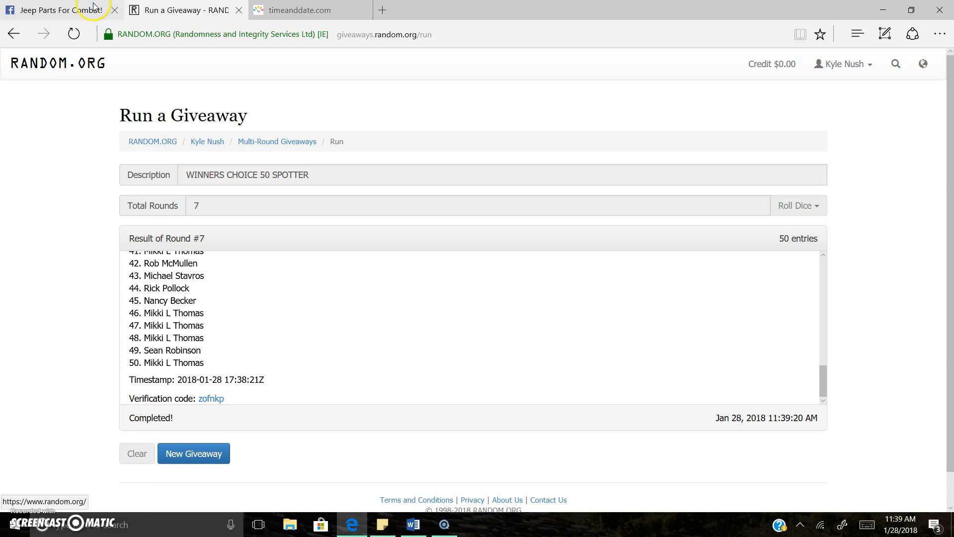
pyautogui.click(57, 10)
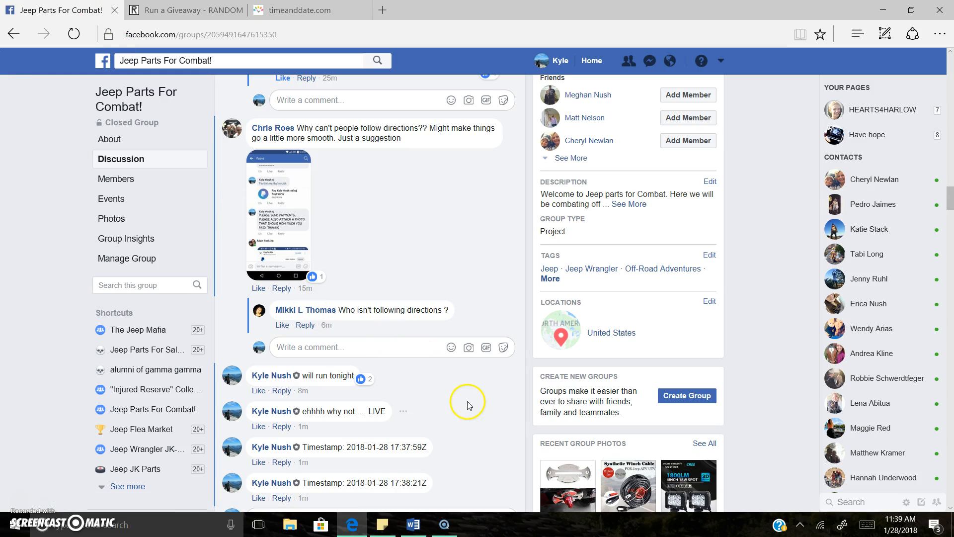
pyautogui.scroll(-3)
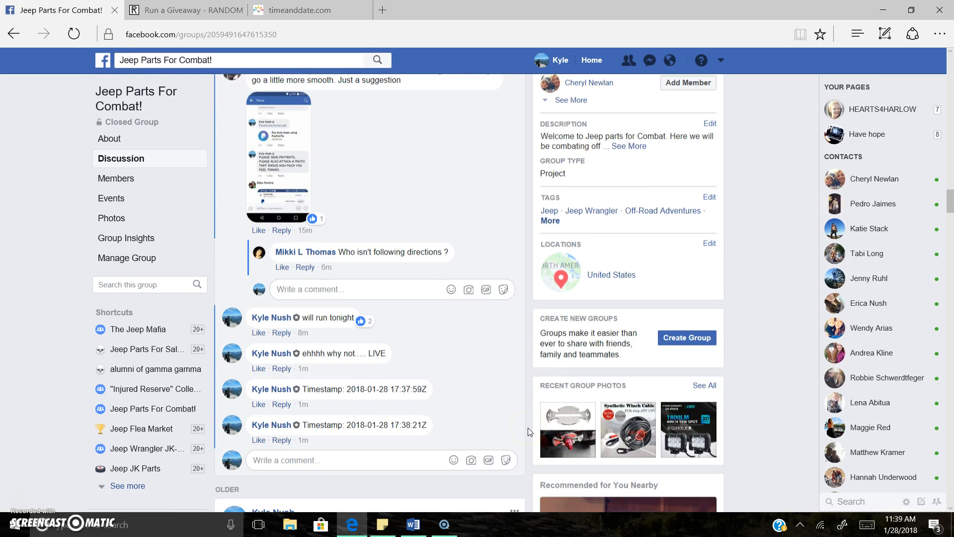